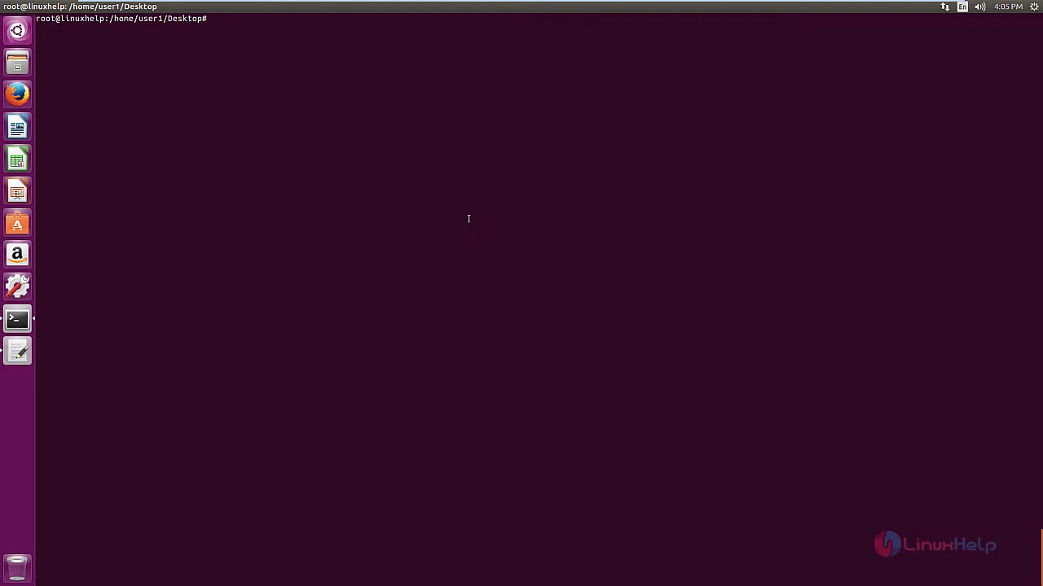
pyautogui.moveTo(720, 127)
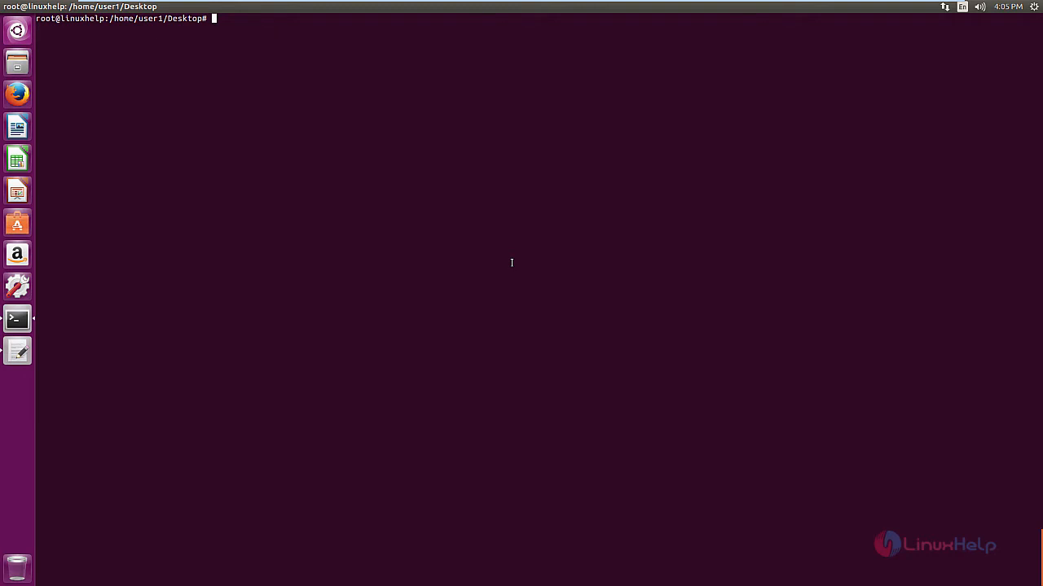
pyautogui.moveTo(342, 196)
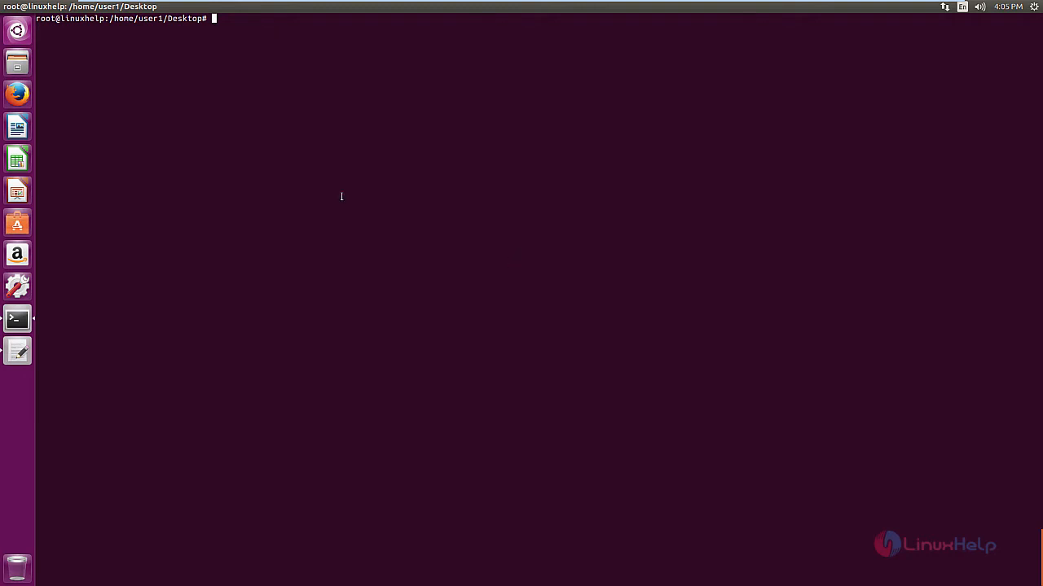
pyautogui.moveTo(424, 184)
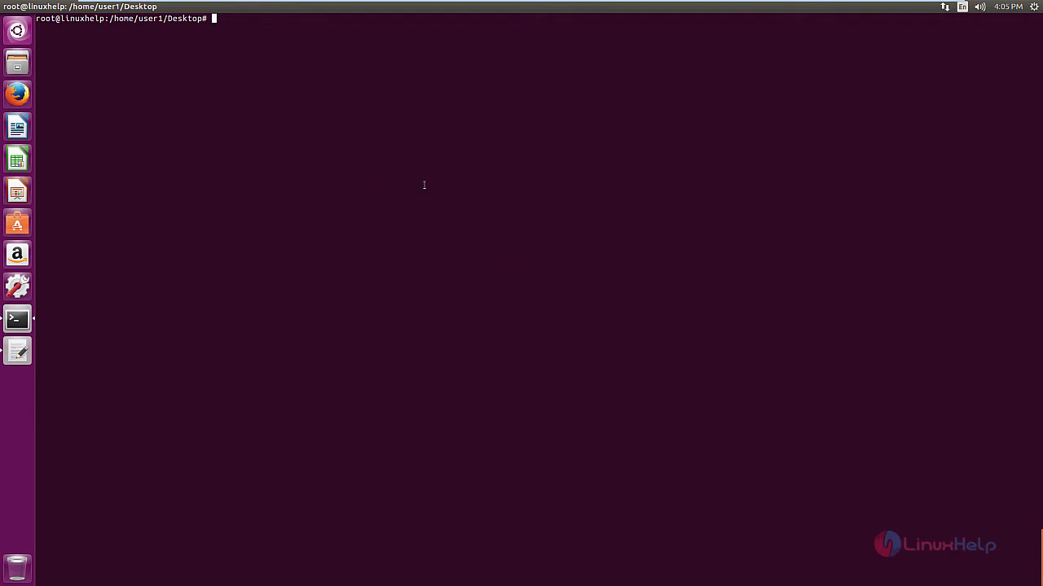
pyautogui.moveTo(287, 55)
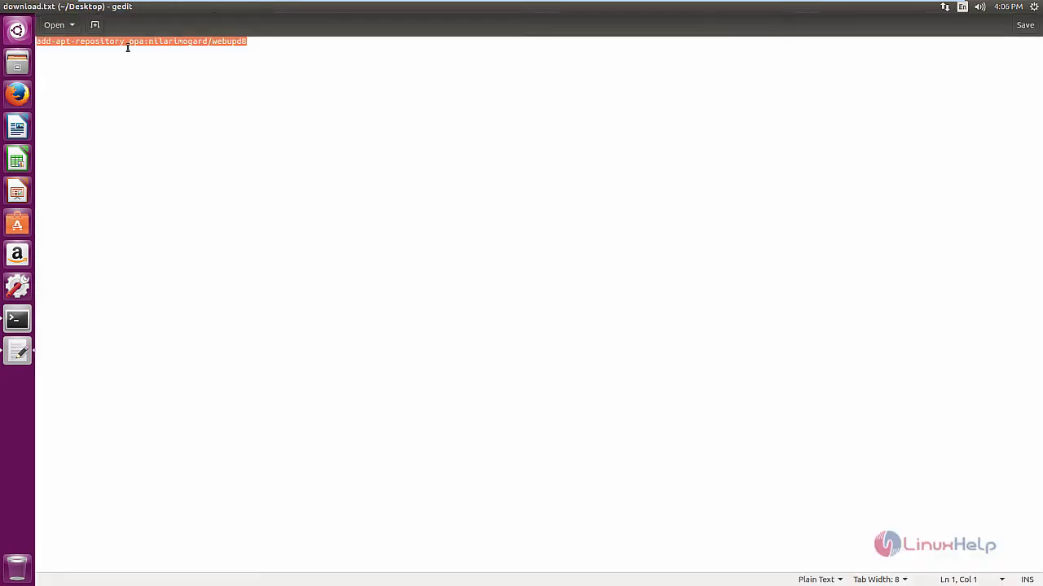
# Step: Add the ppa:nilarimogard/webupd8 repository with add-apt-repository and import its signing key
pyautogui.rightClick(127, 45)
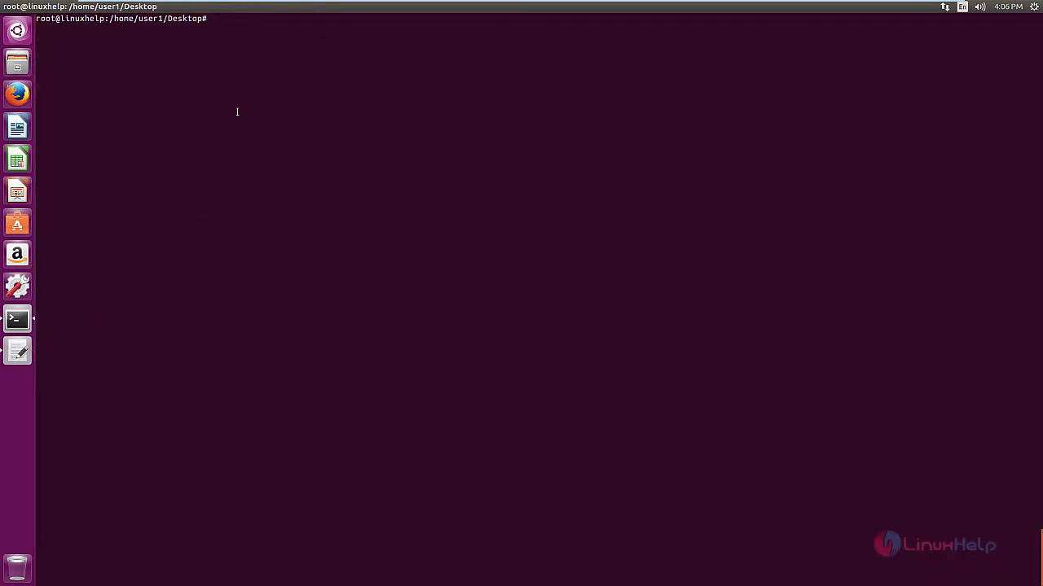
pyautogui.write('add-apt-repository ppa:nilarimogard/webupd8')
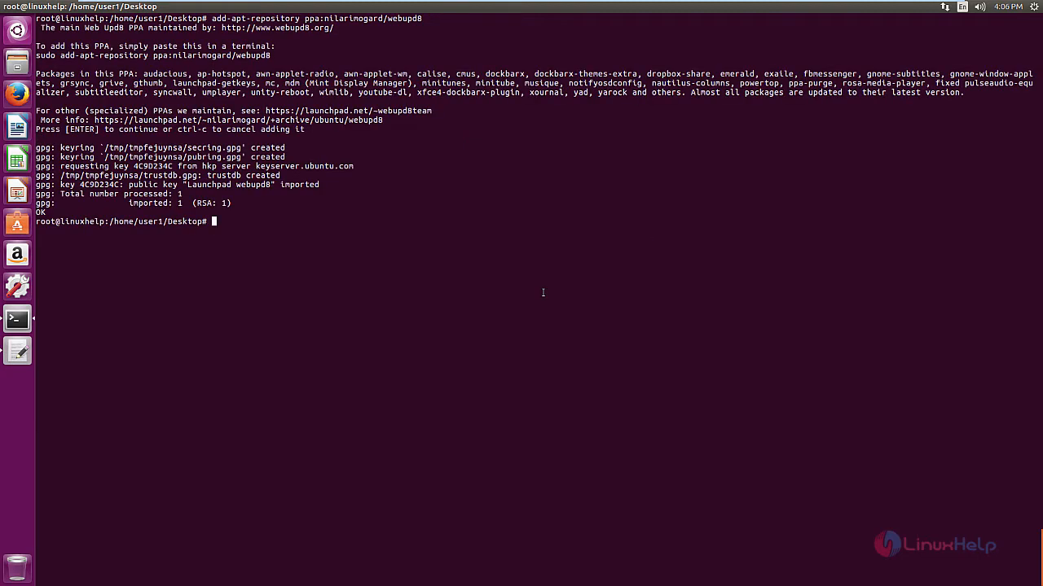
pyautogui.write('apt-get')
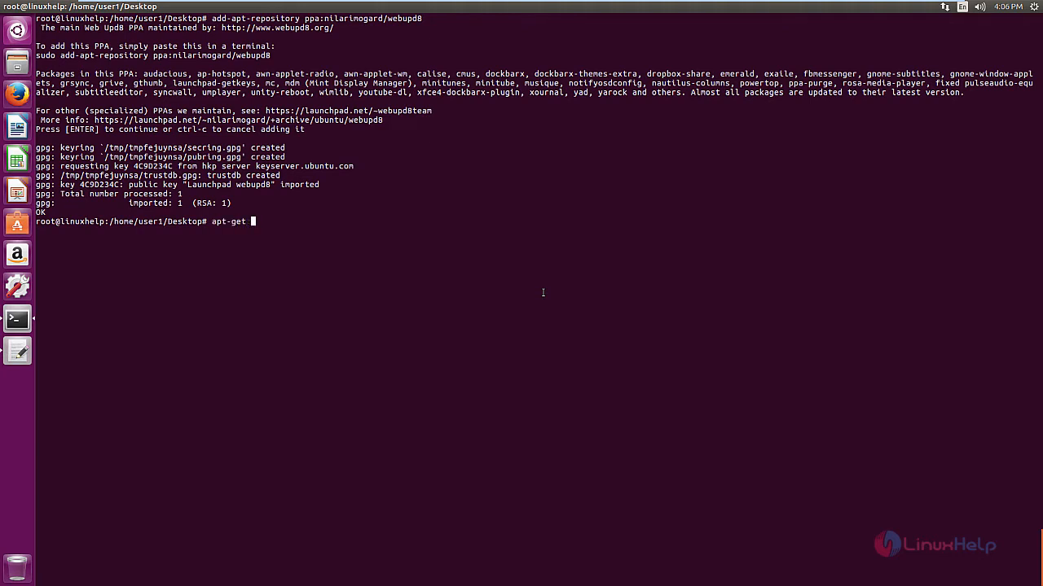
# Step: Refresh the package lists with apt-get update so the webupd8 PPA is included
pyautogui.write('update')
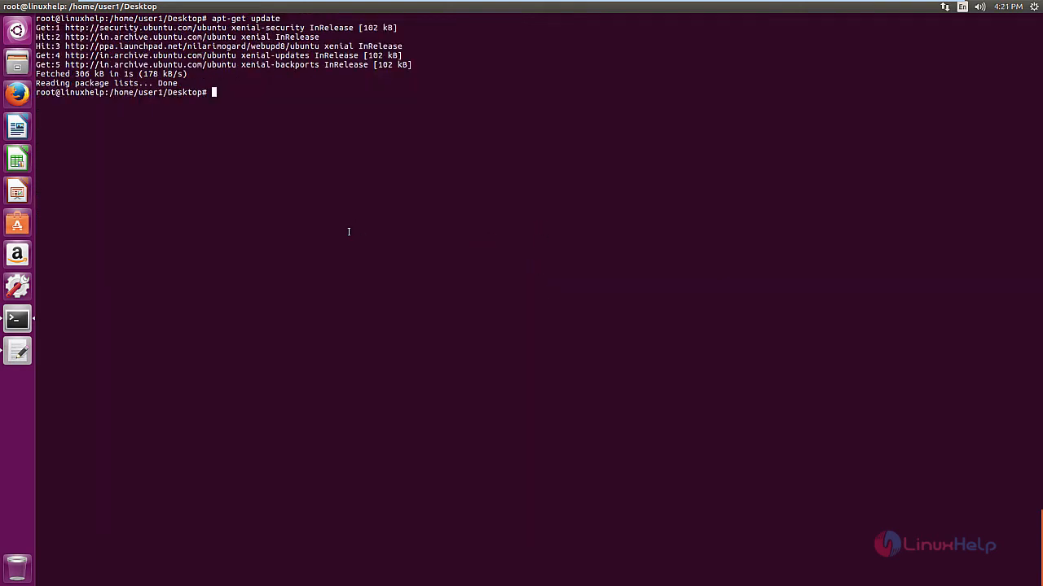
pyautogui.moveTo(368, 246)
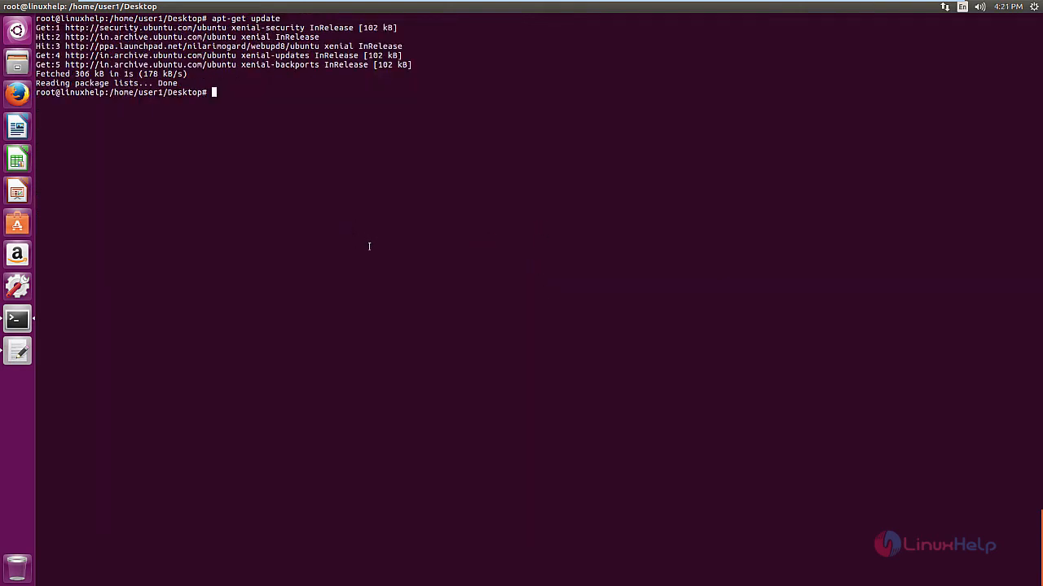
# Step: Install the actionaz package with apt-get install, answering y at the prompt
pyautogui.write('apt-get')
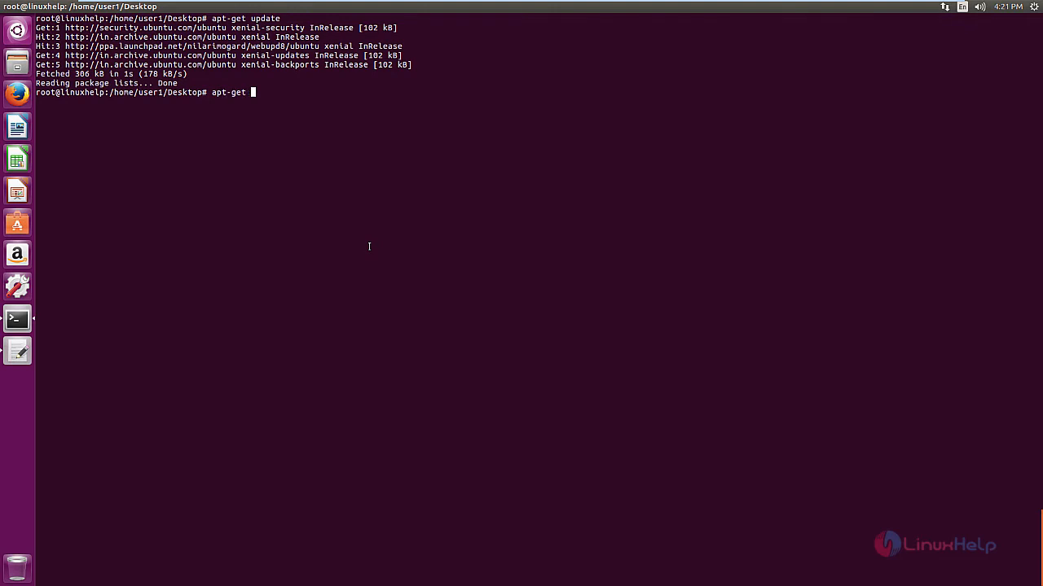
pyautogui.write('install ac')
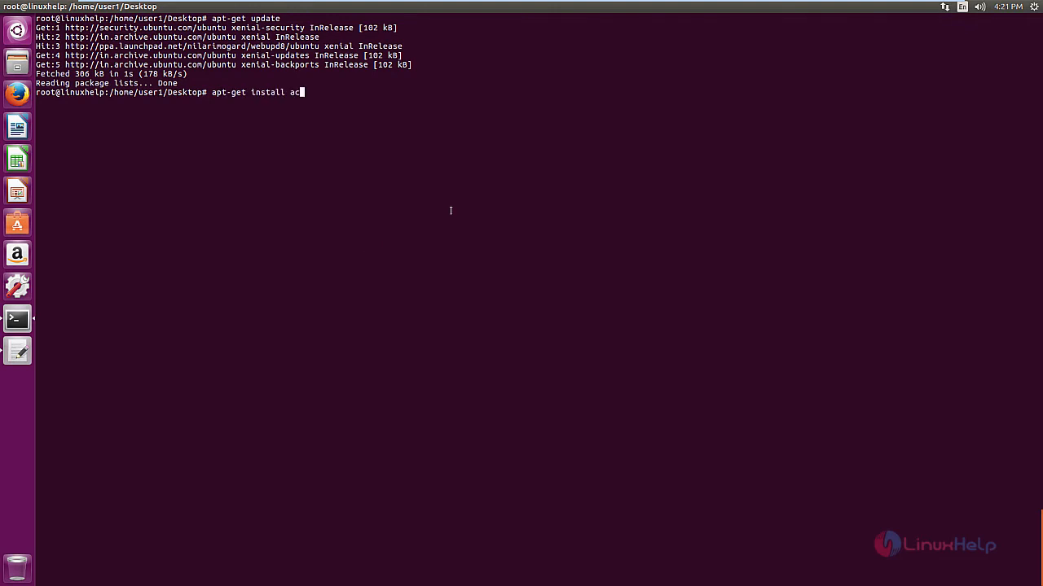
pyautogui.write('tionaz')
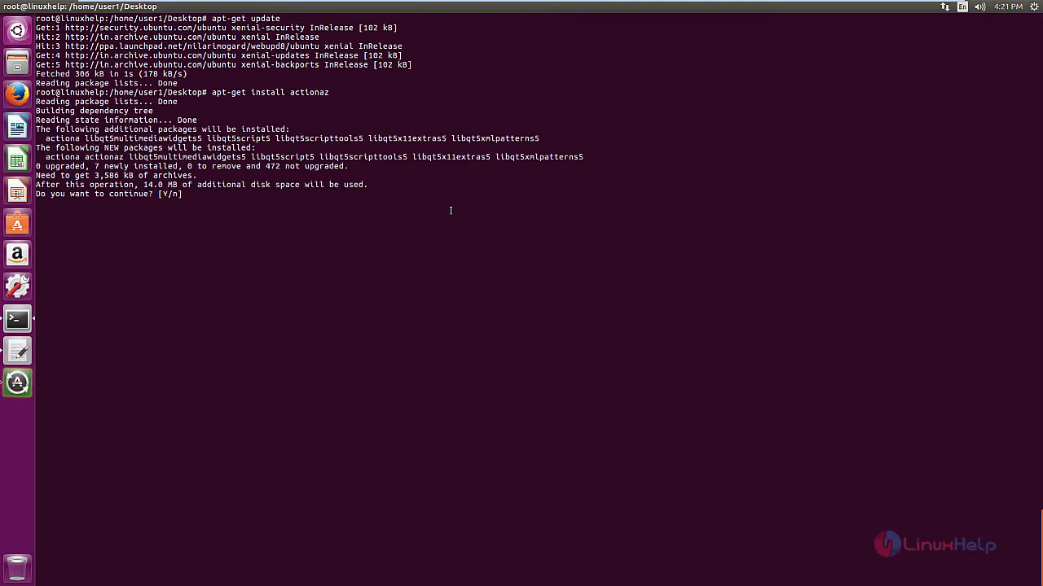
pyautogui.write('y')
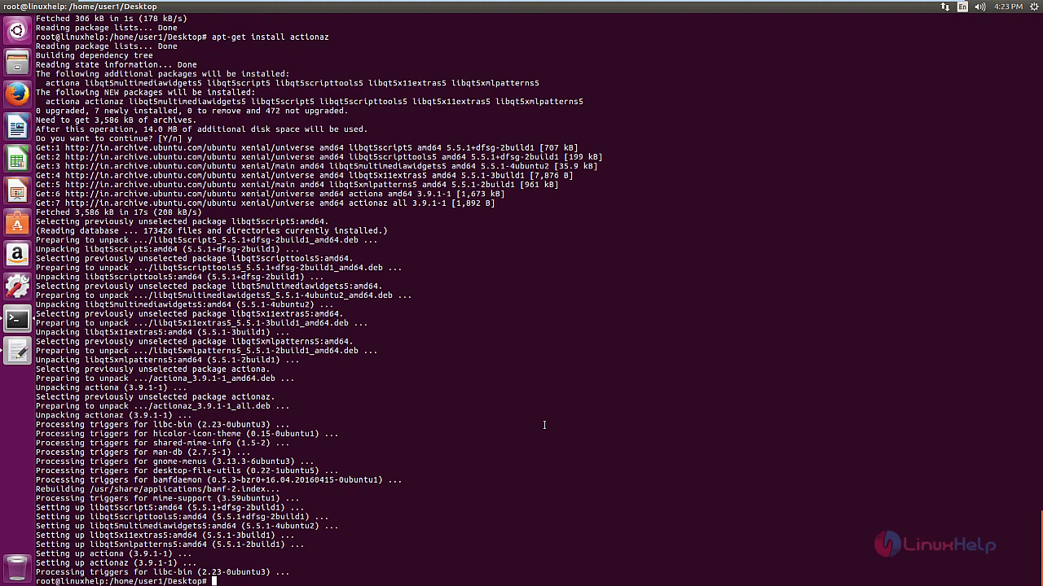
# Step: Launch Actionaz from the terminal into its untitled script window
pyautogui.write('actionaz')
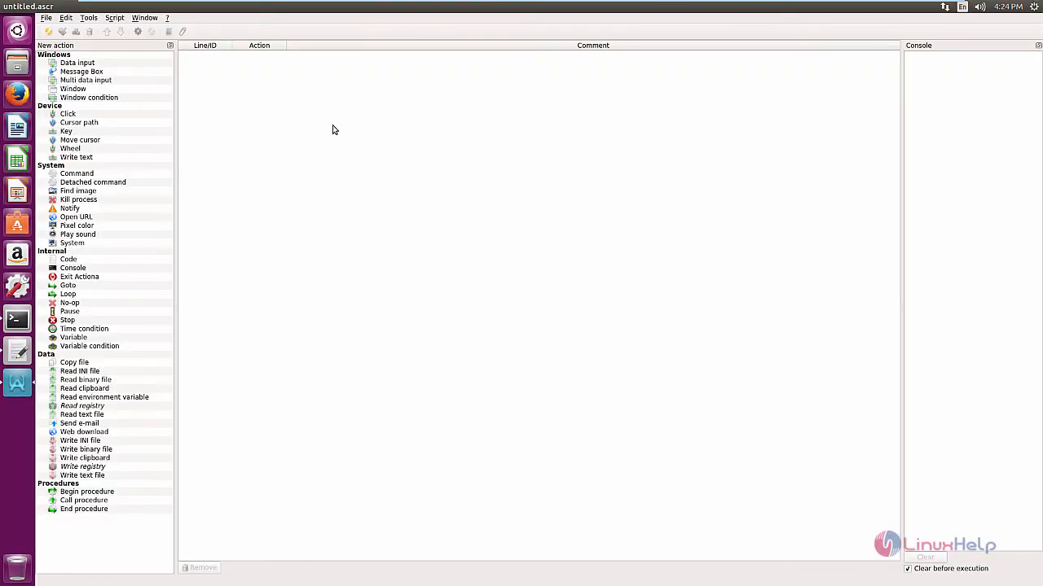
pyautogui.moveTo(111, 80)
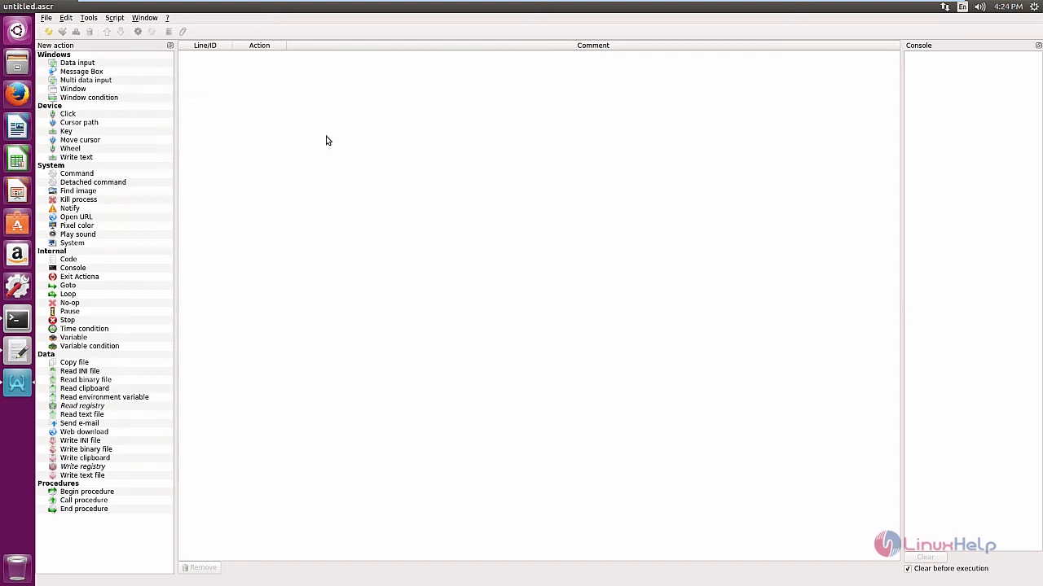
# Step: Add a Message Box action from the Windows category with the message 'Testing'
pyautogui.click(74, 361)
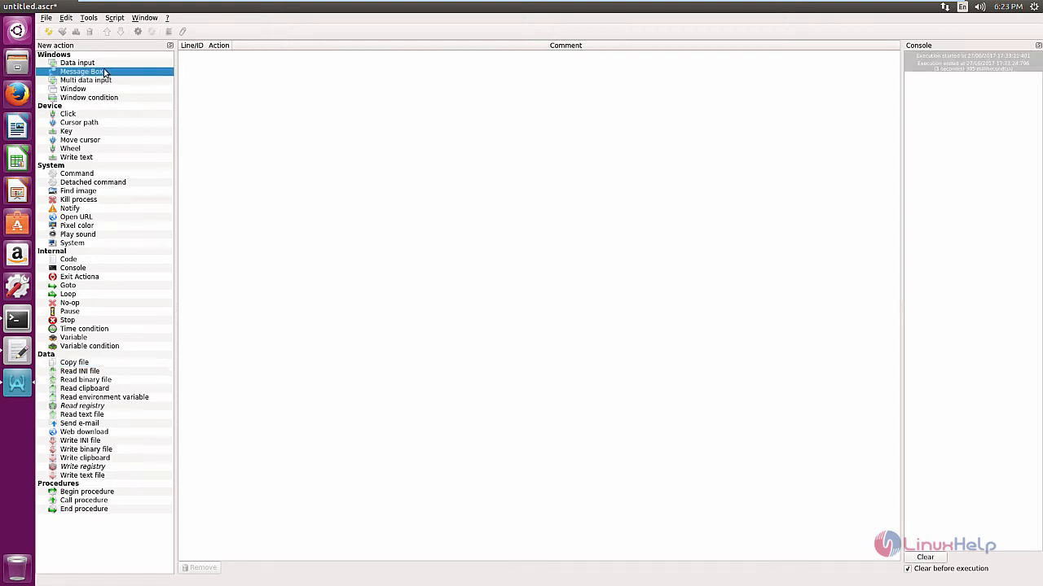
pyautogui.doubleClick(82, 72)
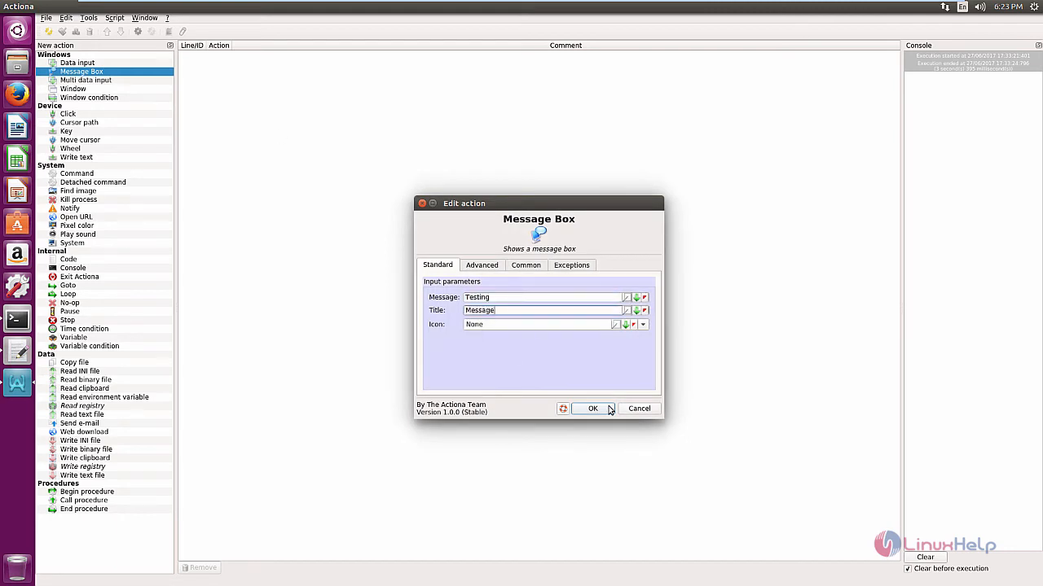
pyautogui.click(593, 407)
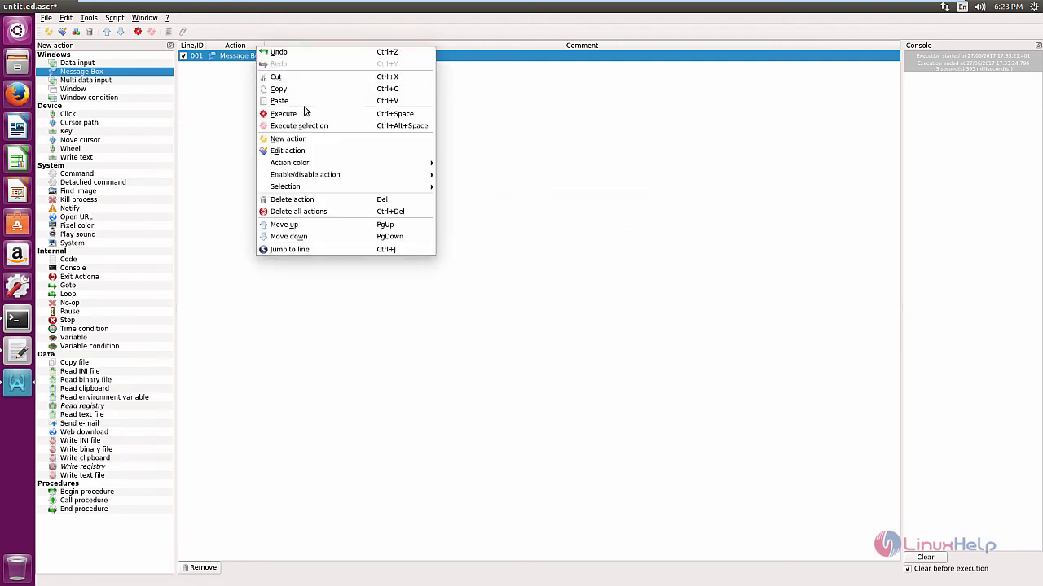
pyautogui.moveTo(346, 114)
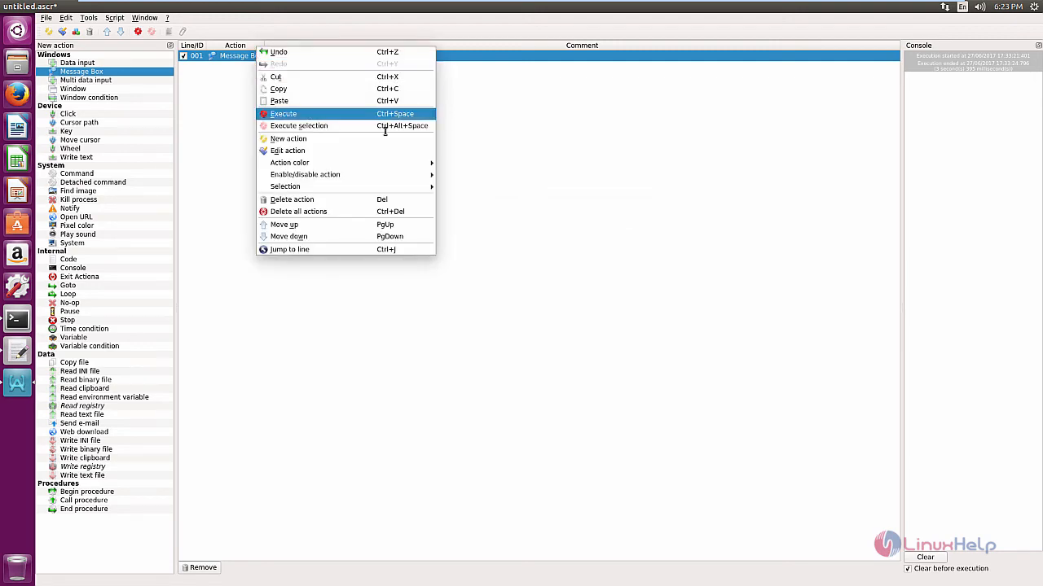
# Step: Execute the Message Box action and dismiss the resulting 'Testing' popup
pyautogui.click(283, 114)
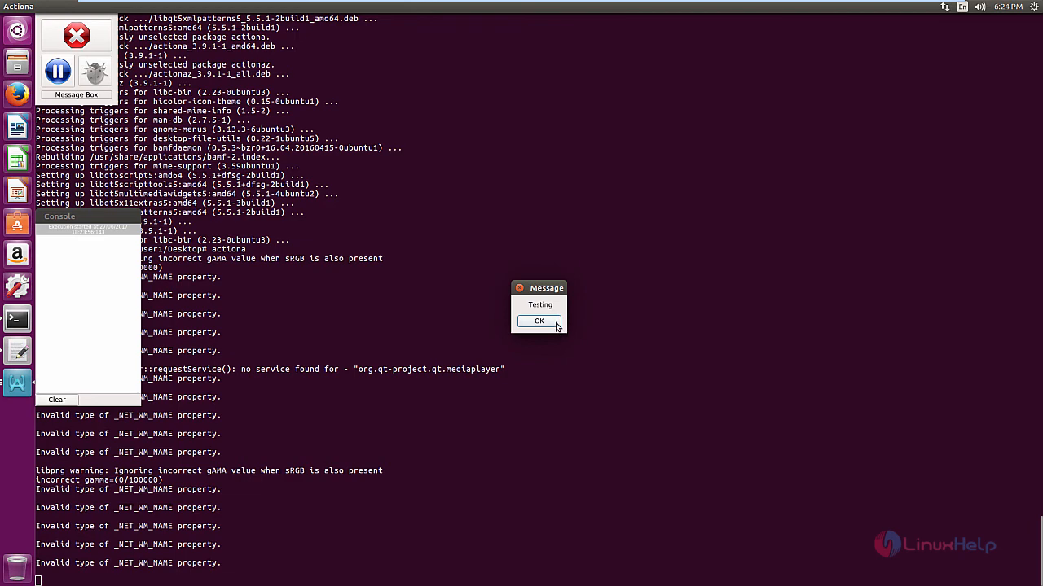
pyautogui.click(537, 321)
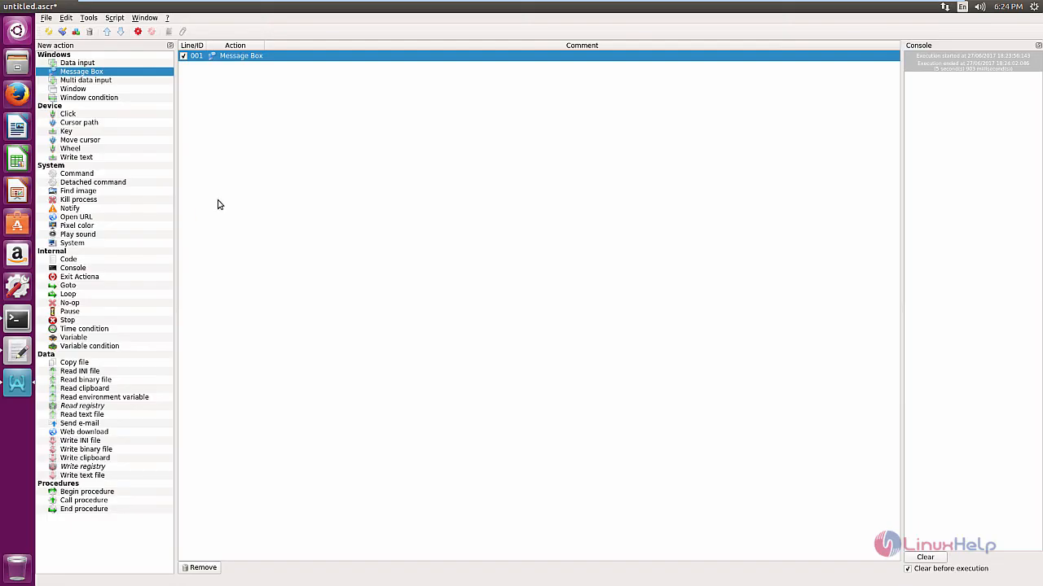
pyautogui.moveTo(247, 235)
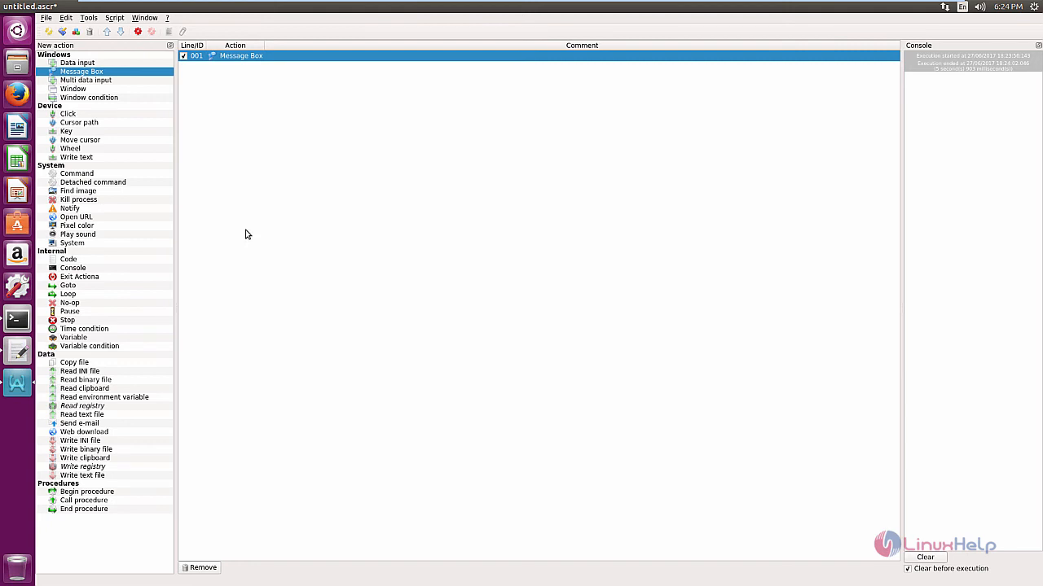
pyautogui.moveTo(231, 120)
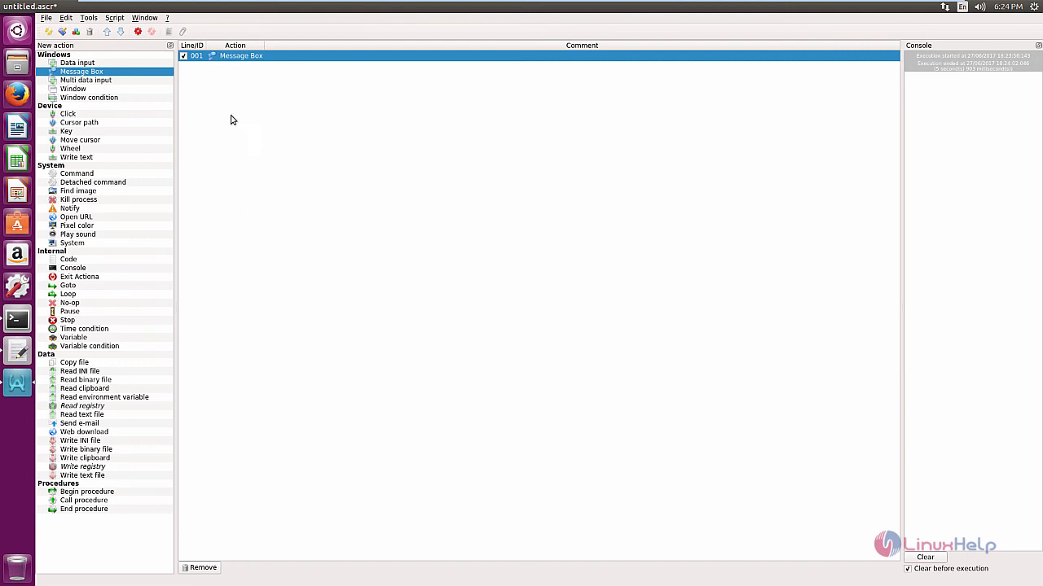
pyautogui.moveTo(264, 153)
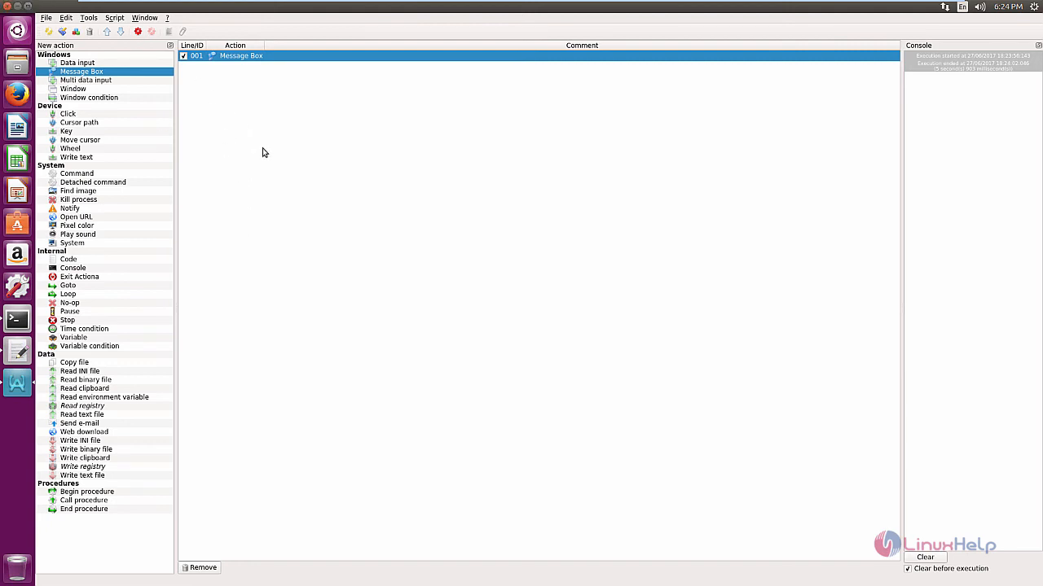